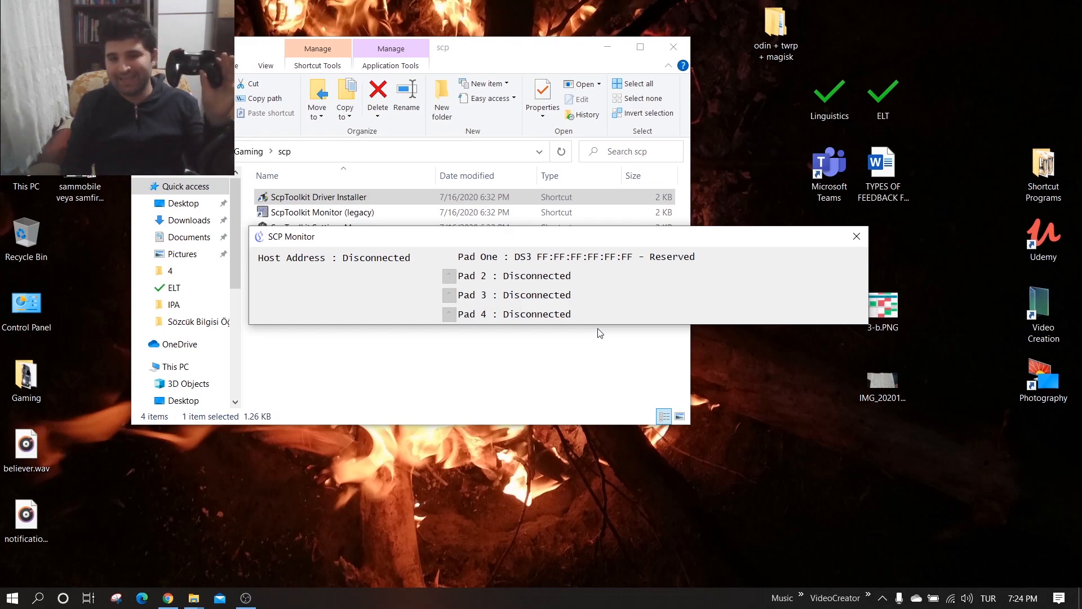
mouse_move(509, 248)
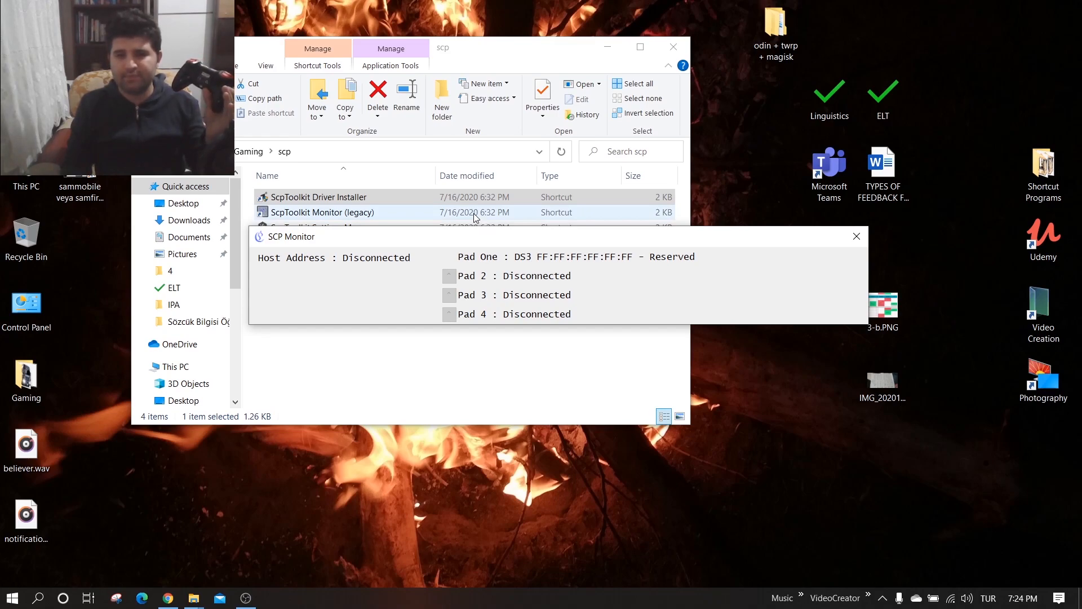
Step: Launch the driver installer, untick the DualShock 3/4 drivers and expand the Bluetooth dongle list
click(317, 196)
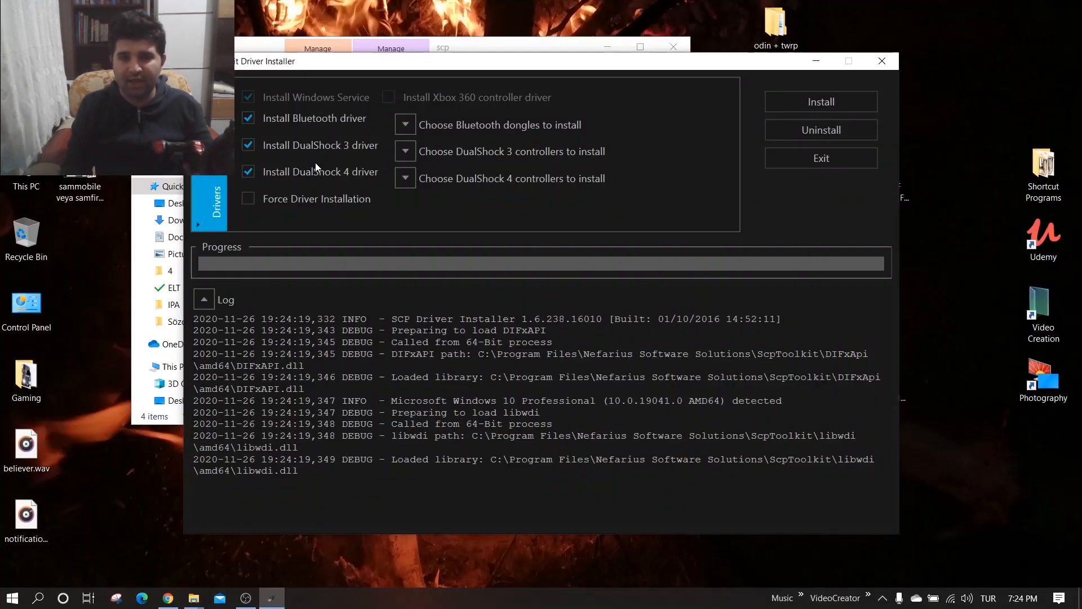
click(248, 145)
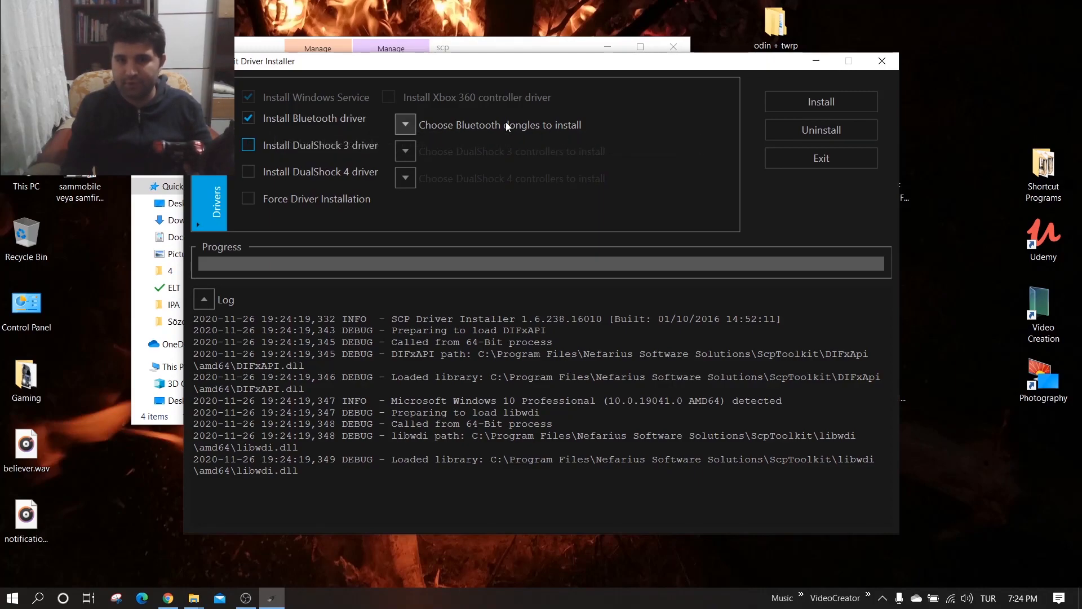
click(405, 125)
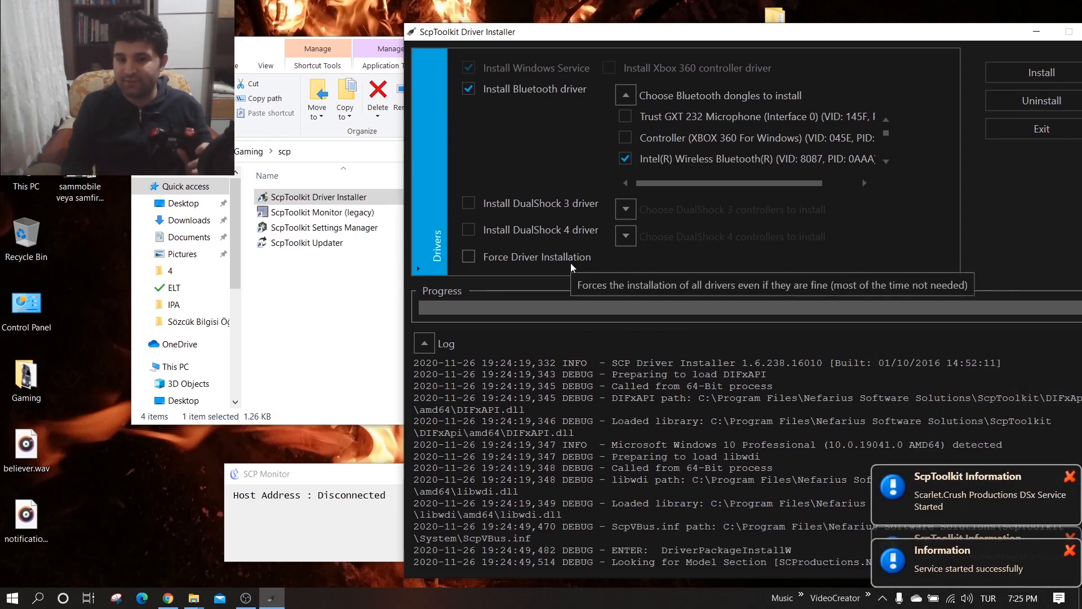
Step: Force-install the Bluetooth driver and check SCP Monitor reports host address 30:24:32:DF:1E:CE
click(468, 256)
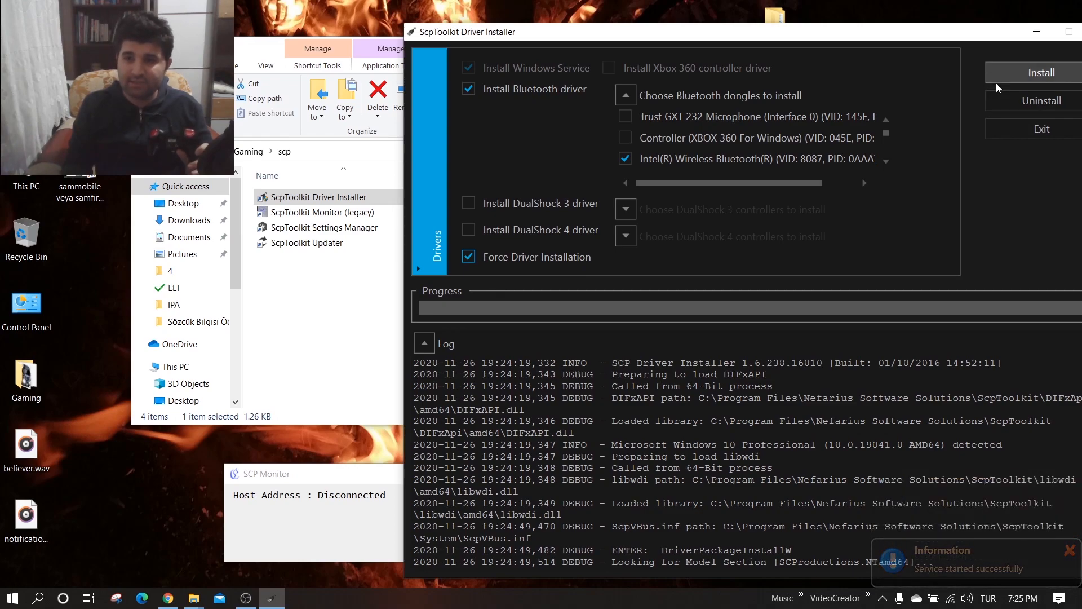
click(1041, 71)
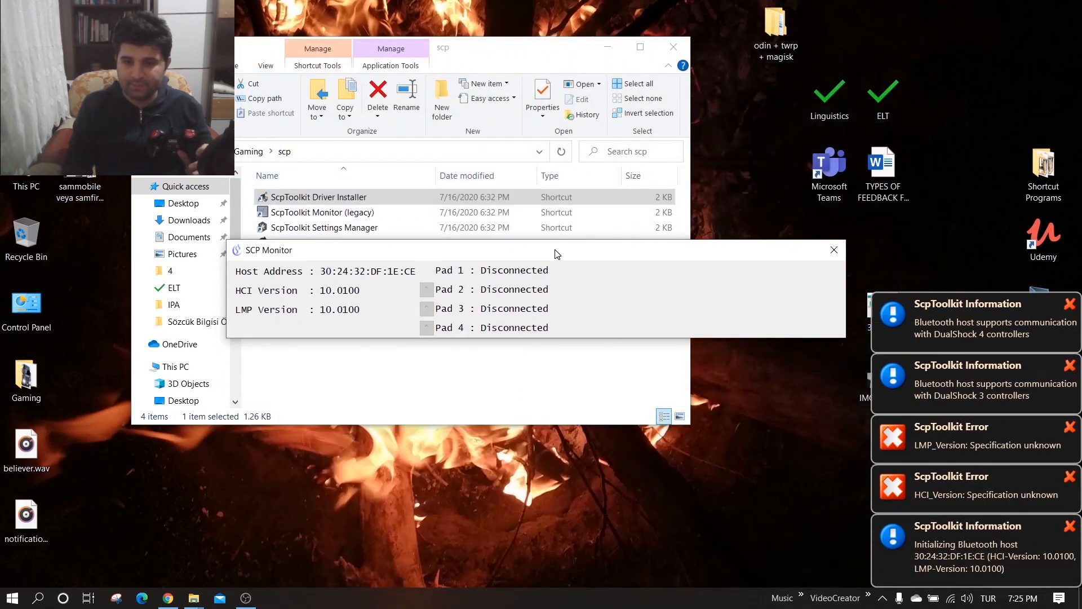
drag(558, 249, 531, 245)
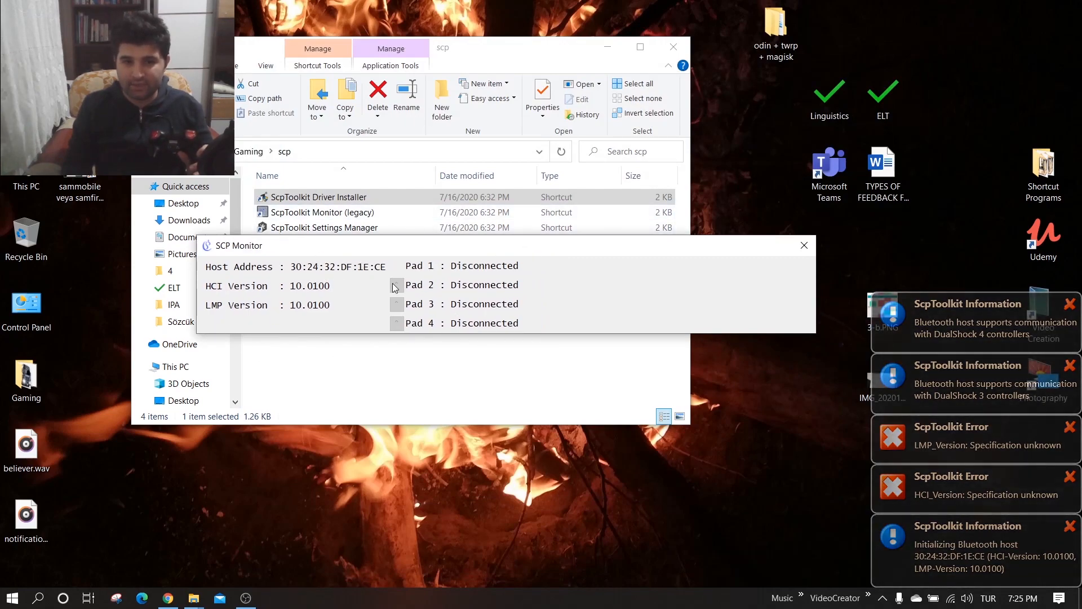